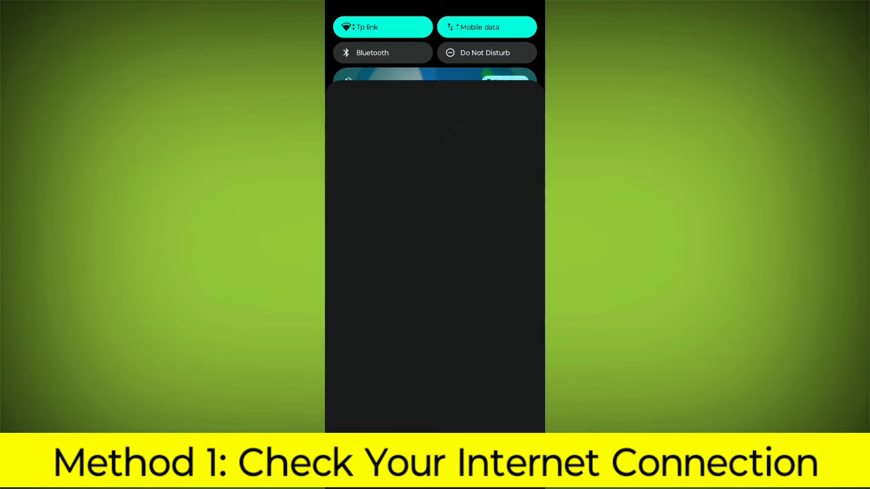
Confirm in Internet settings that Wi-Fi is connected to the Tp link network.
{"action": "scroll", "scroll_direction": "down", "scroll_amount": 3}
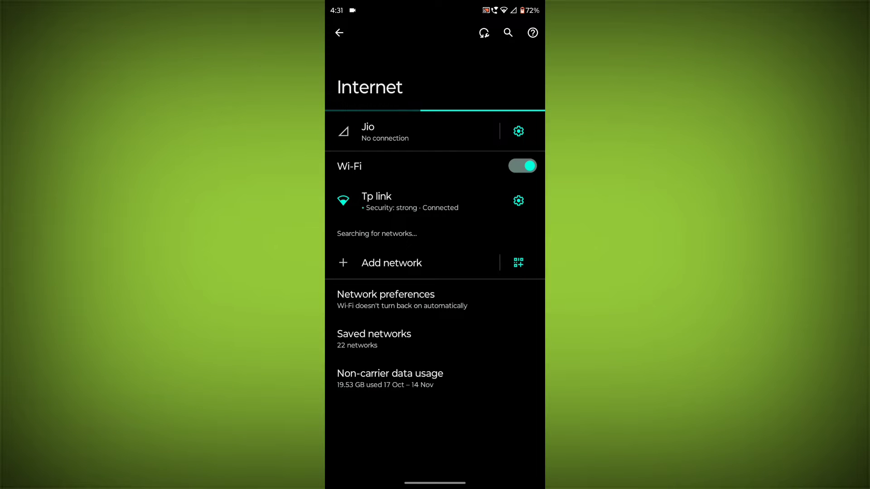
{"action": "left_click", "coordinate": [339, 33]}
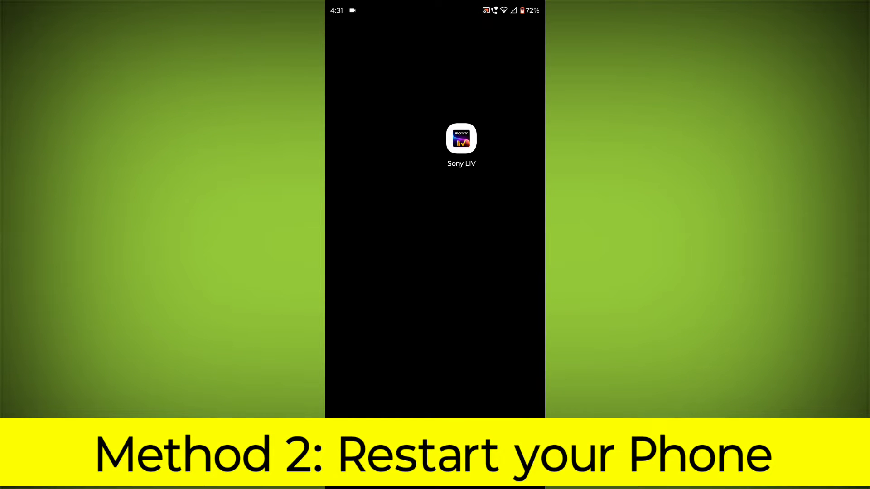
Restart the phone from the power menu and wait for the home screen.
{"action": "key", "text": "power"}
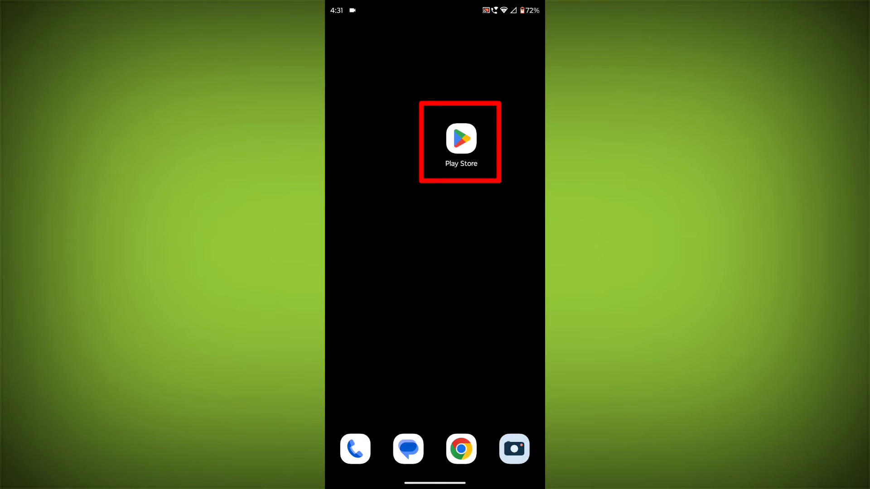
Search 'son' in Play Store and choose the sonyliv suggestion.
{"action": "left_click", "coordinate": [460, 139]}
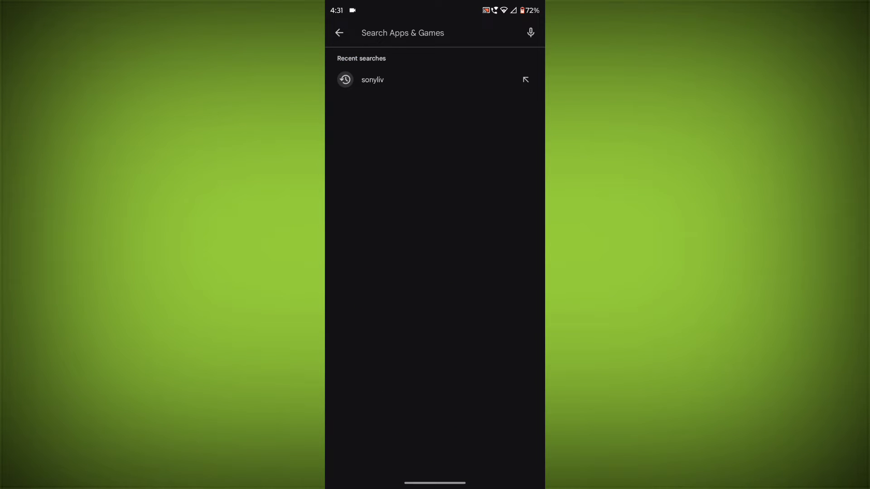
{"action": "type", "text": "son"}
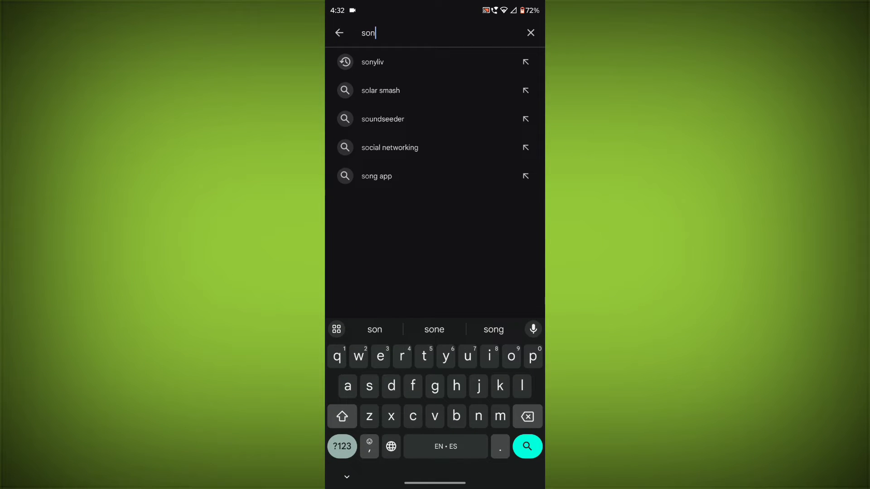
{"action": "left_click", "coordinate": [373, 62]}
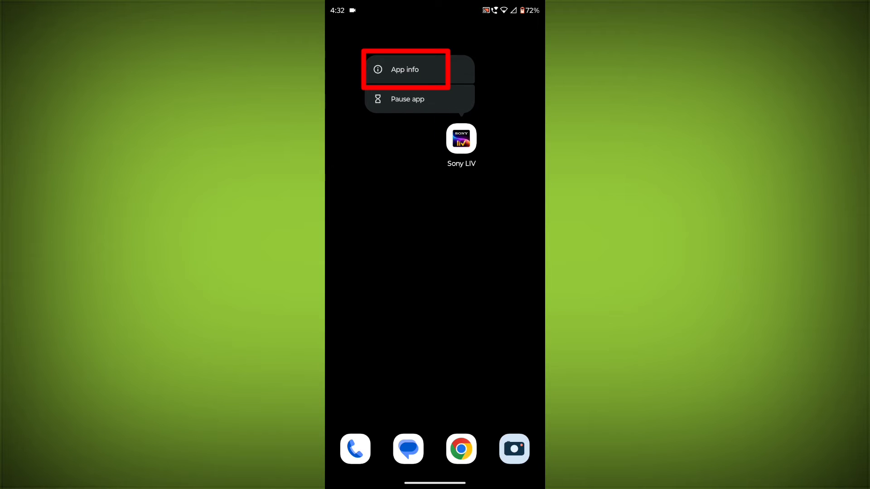
Clear Sony LIV's stored data from its App info Storage & cache page.
{"action": "left_click", "coordinate": [406, 70]}
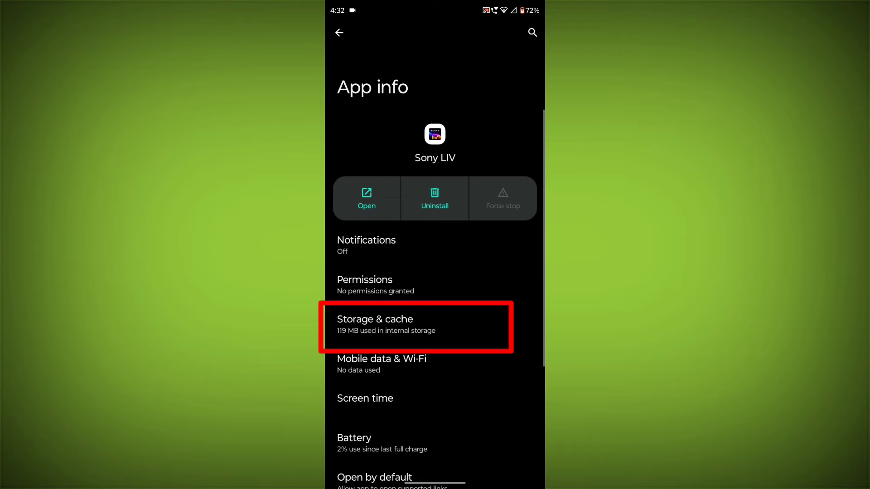
{"action": "left_click", "coordinate": [416, 326]}
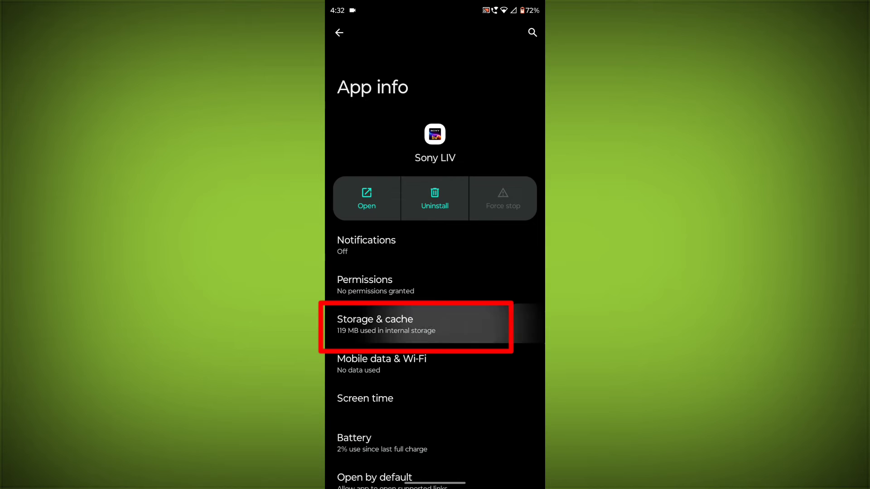
{"action": "left_click", "coordinate": [415, 326]}
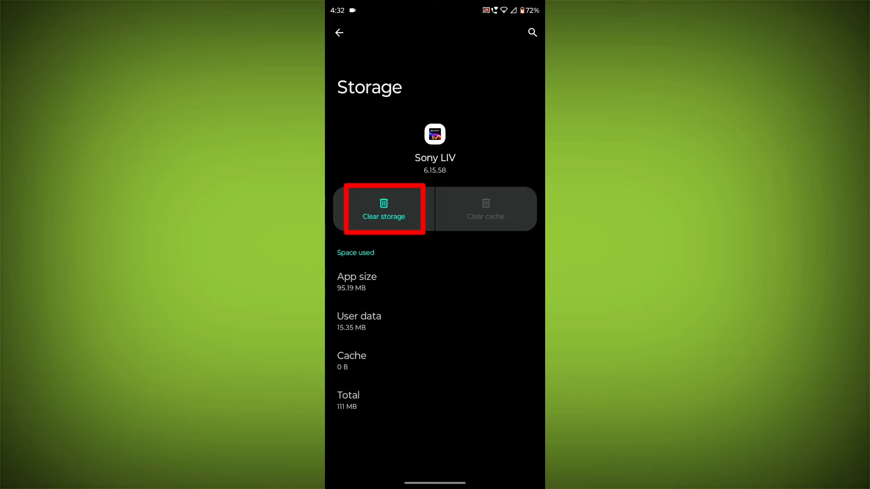
{"action": "left_click", "coordinate": [383, 209]}
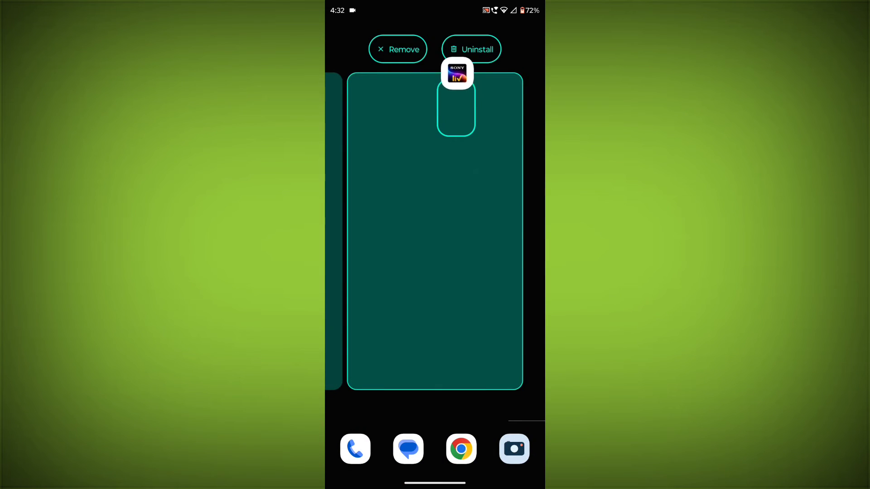
Uninstall Sony LIV with OK, then start installing it again from its Play Store page.
{"action": "left_click", "coordinate": [471, 49]}
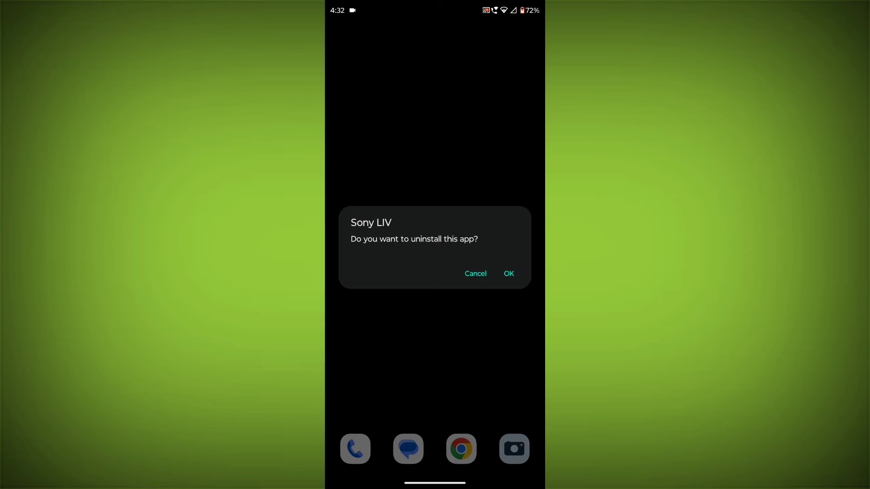
{"action": "left_click", "coordinate": [507, 273]}
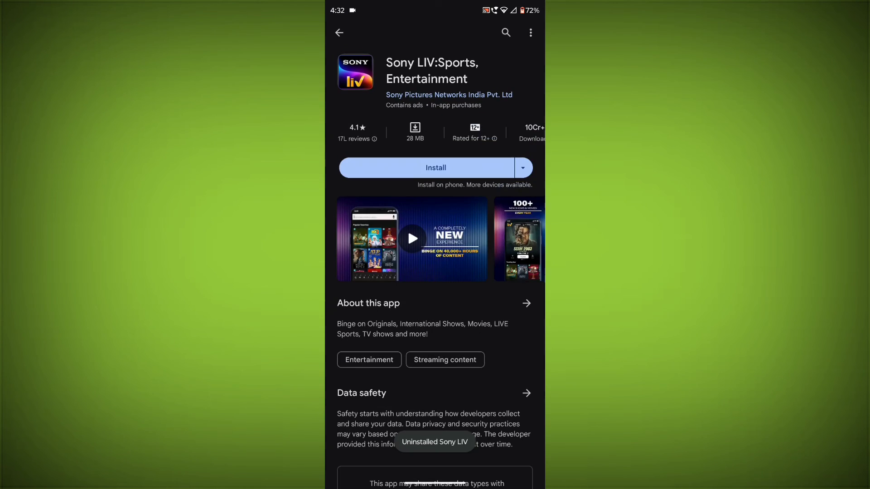
{"action": "left_click", "coordinate": [436, 168]}
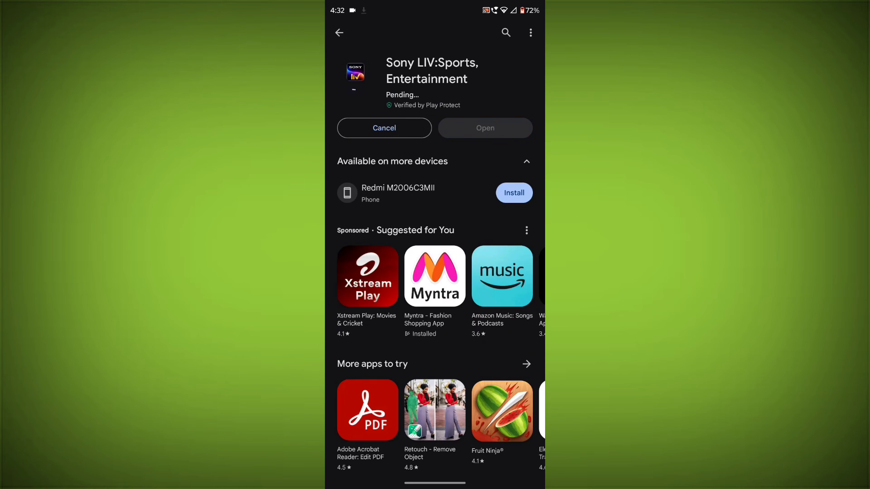